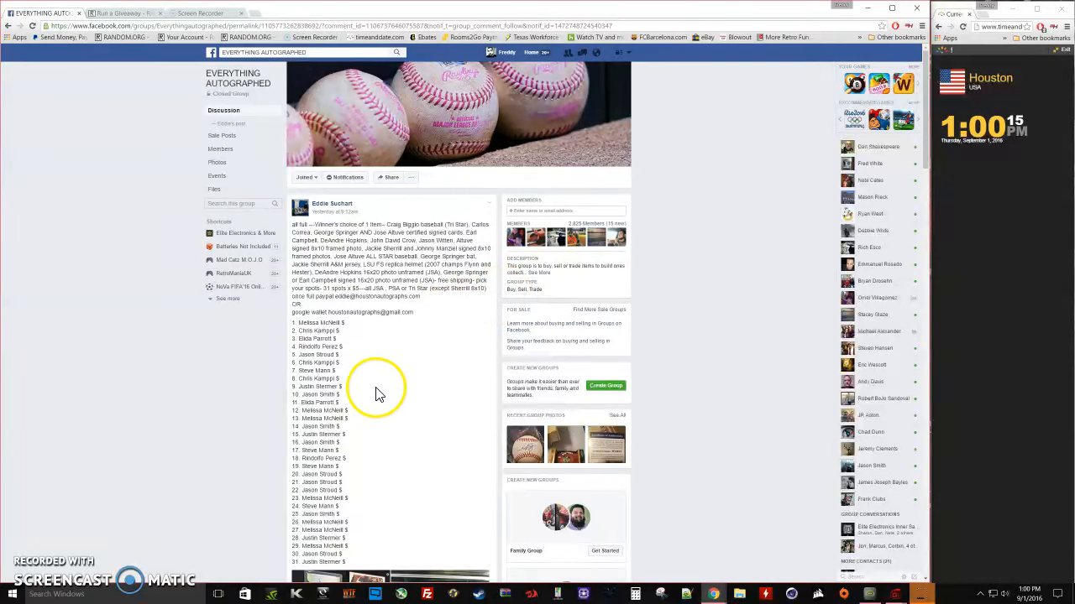
Step: Scroll through the giveaway post's entry list and comments, then start a comment
scroll("down", 3)
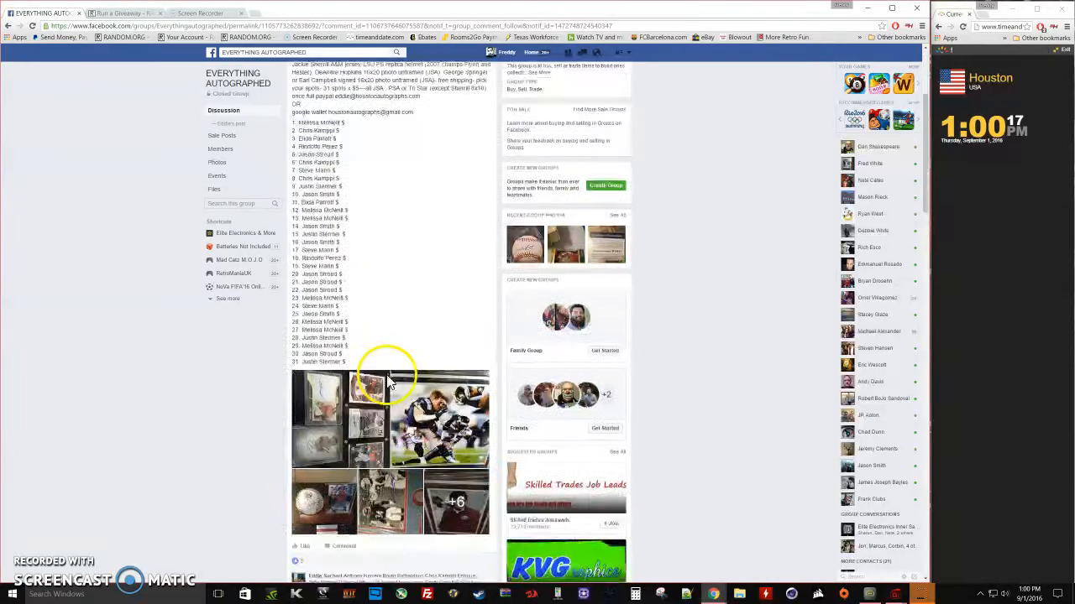
scroll("down", 3)
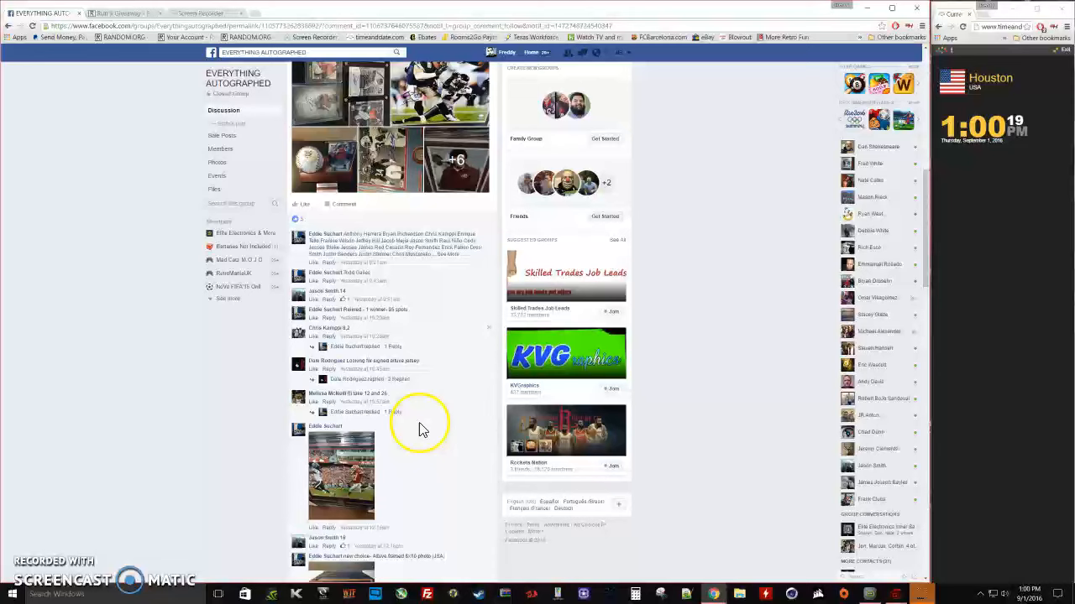
scroll("down", 3)
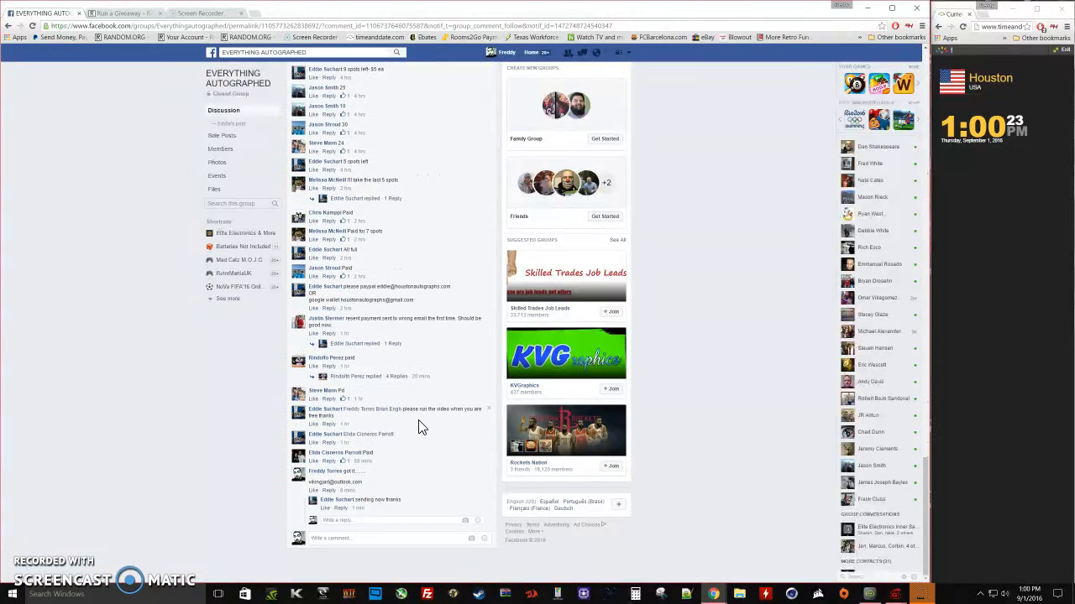
left_click(380, 538)
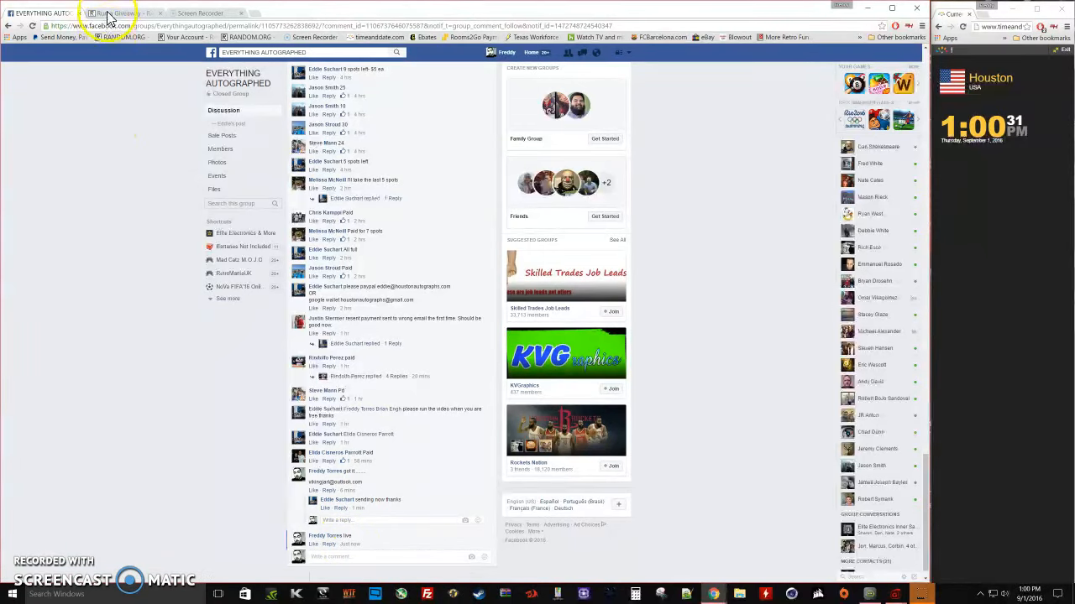
Step: Let Roll Dice set the total rounds, accept the result, and begin the giveaway's first round
left_click(114, 10)
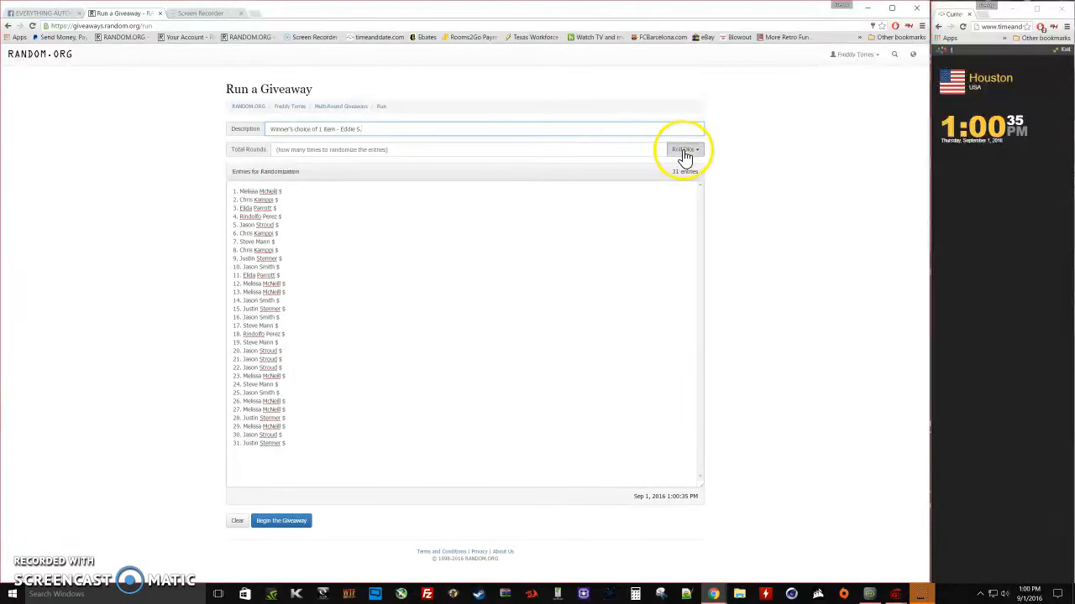
left_click(685, 150)
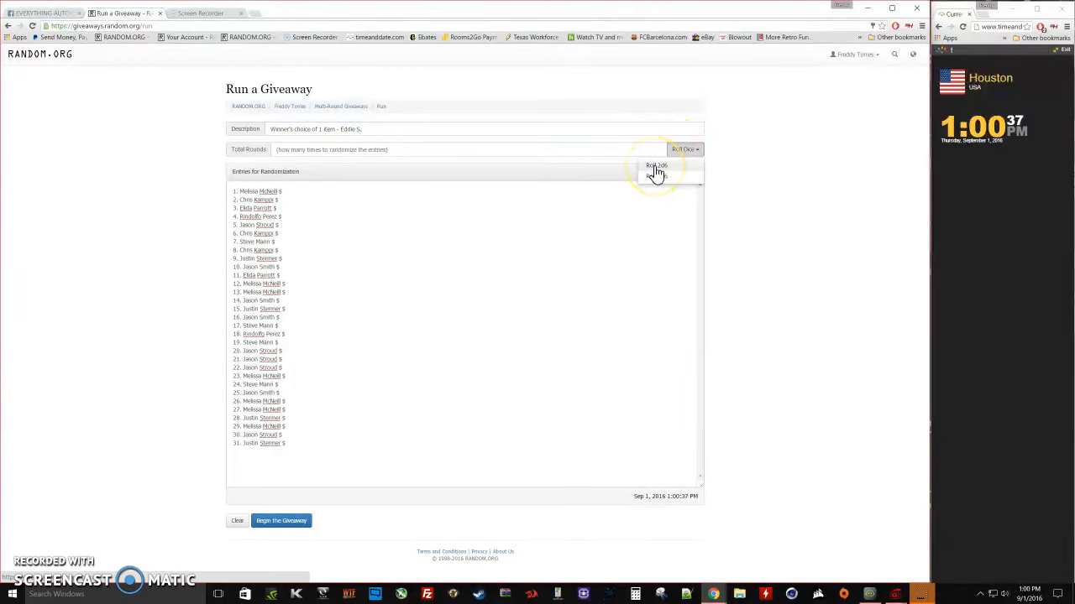
left_click(655, 166)
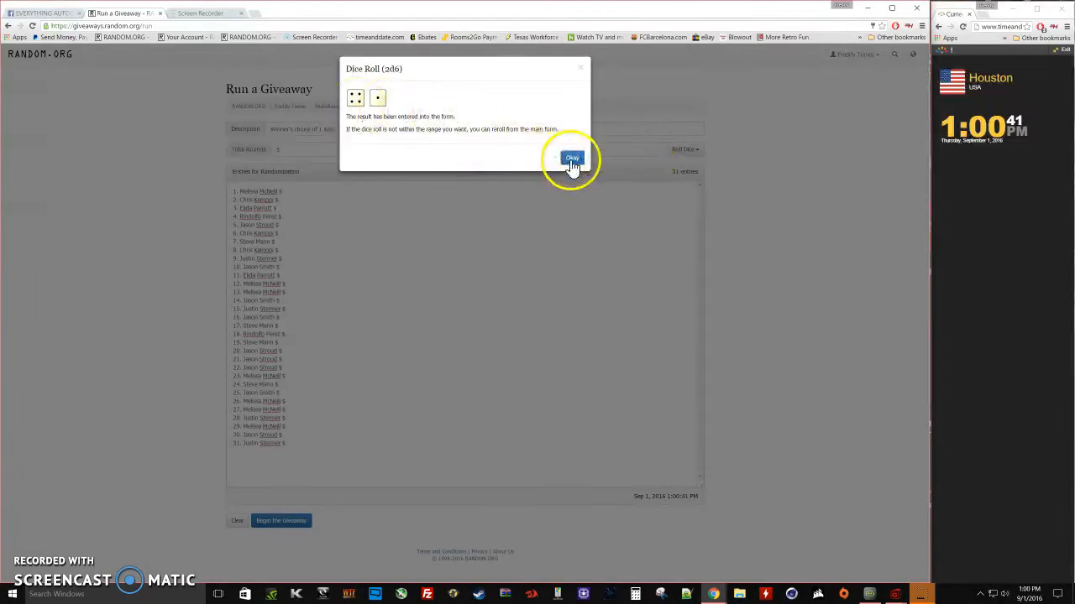
left_click(571, 158)
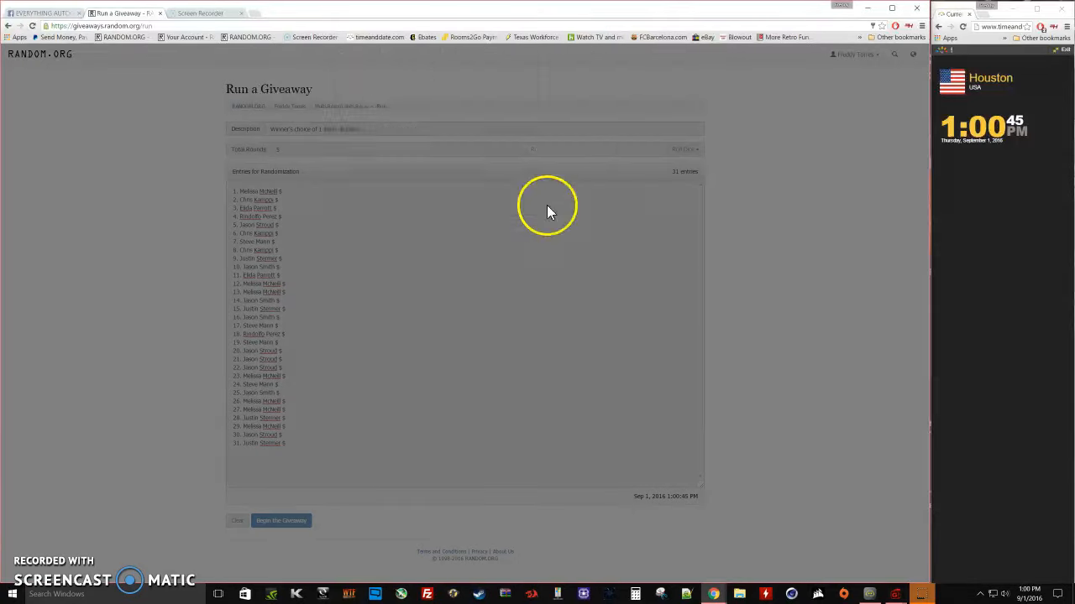
left_click(280, 521)
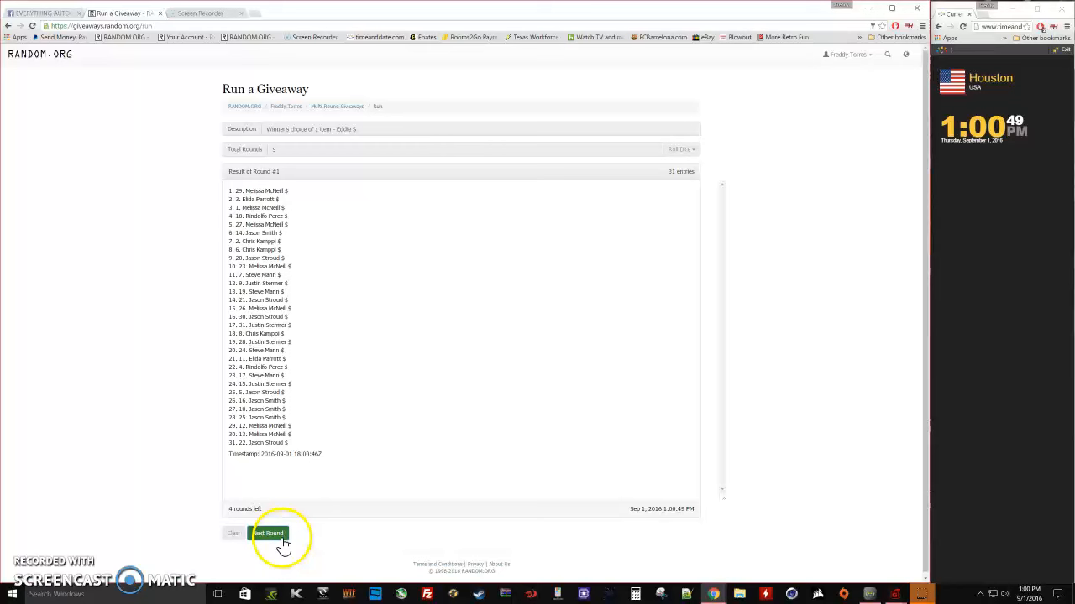
Step: Run the next randomisation rounds until only the final round remains
left_click(269, 534)
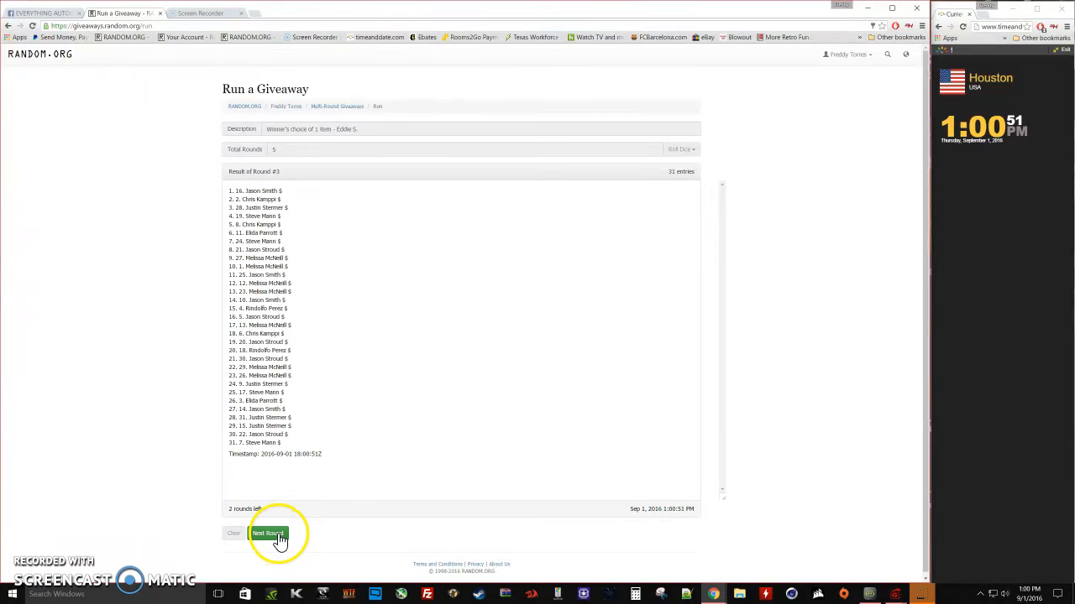
left_click(267, 534)
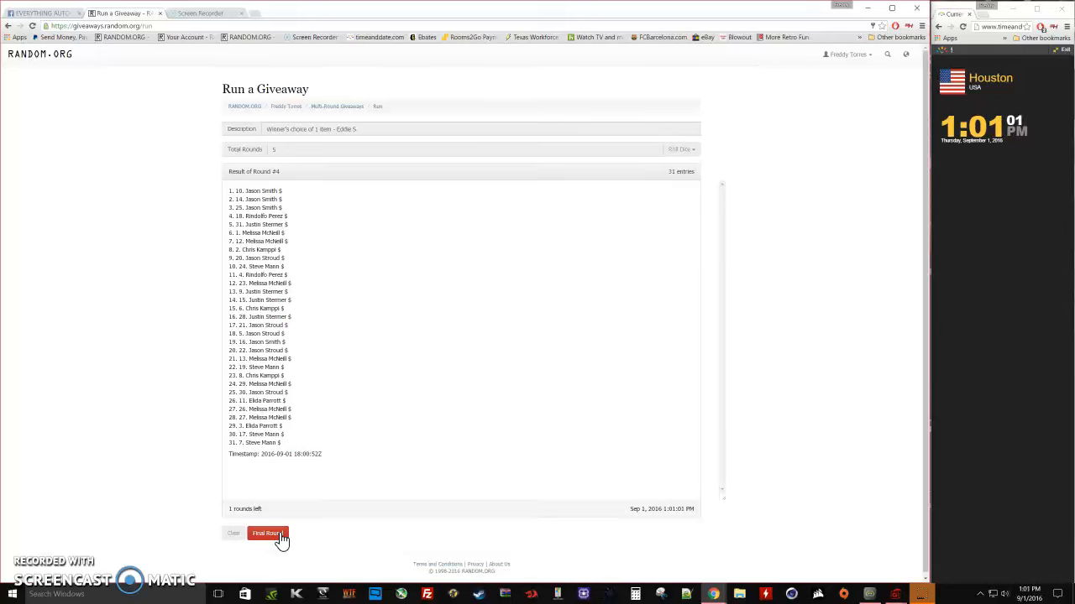
Step: Run the fifth and final round to complete the giveaway and reveal the winner
left_click(267, 534)
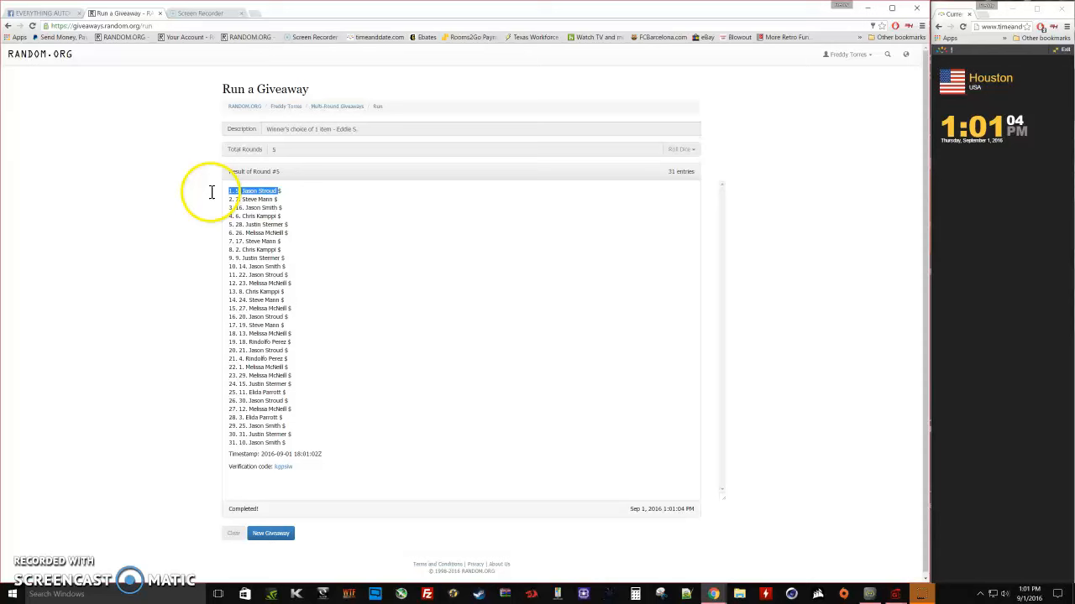
mouse_move(323, 269)
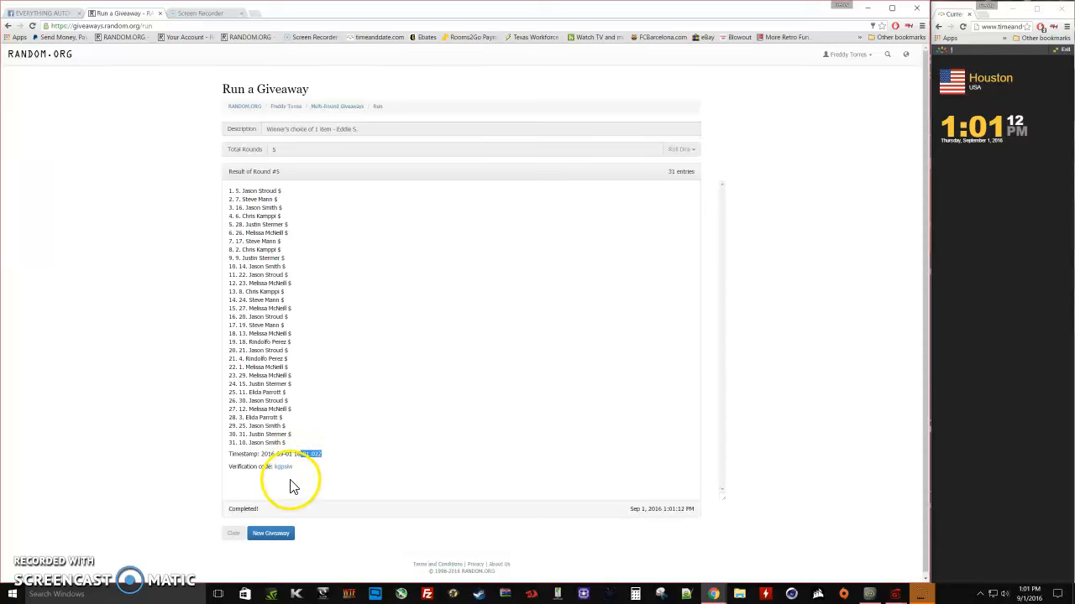
mouse_move(93, 132)
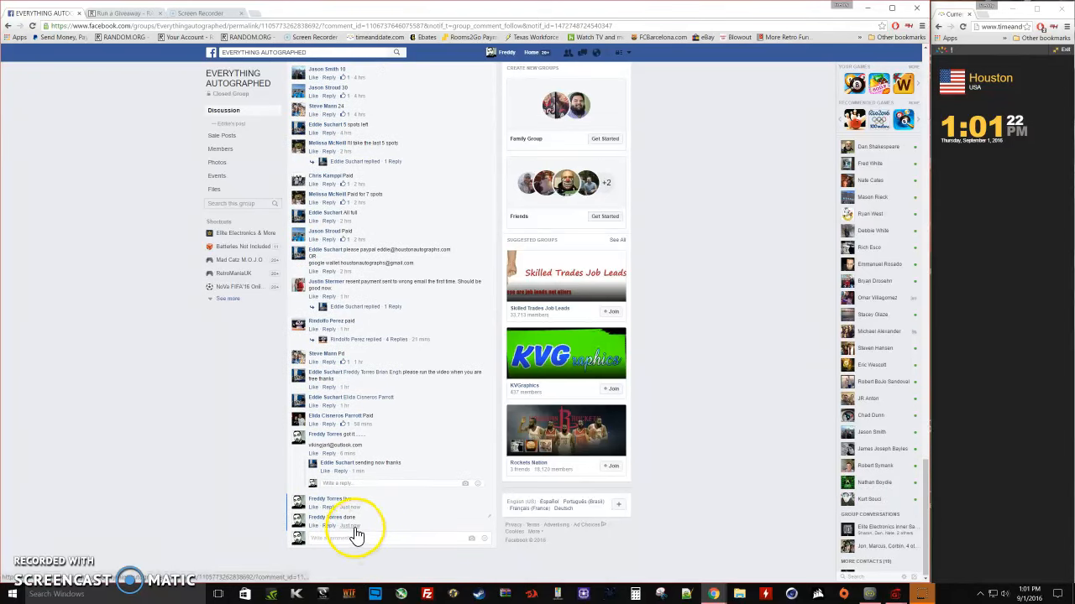
mouse_move(352, 534)
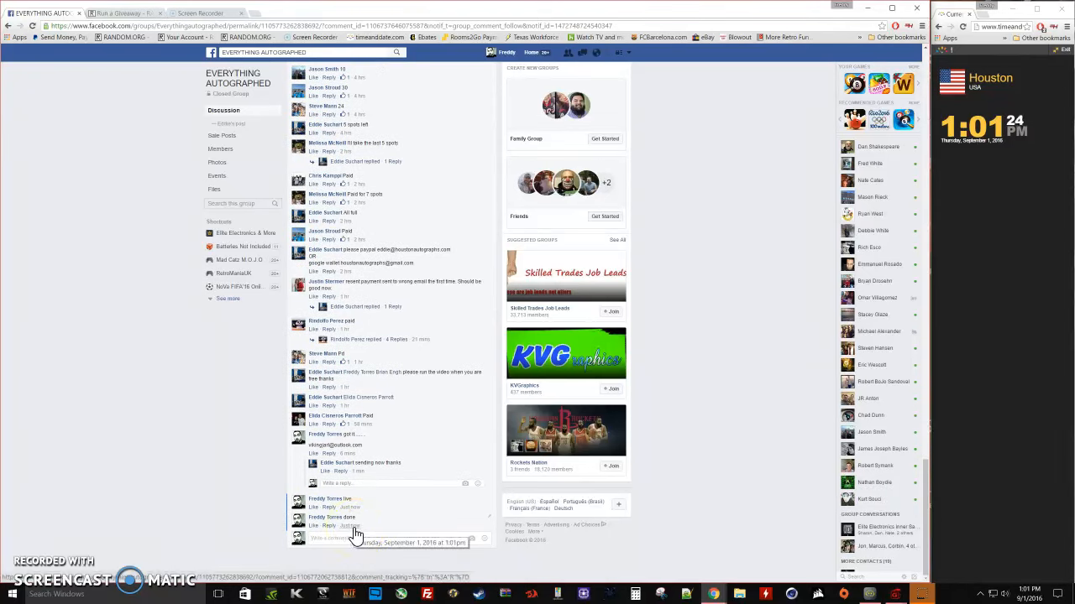